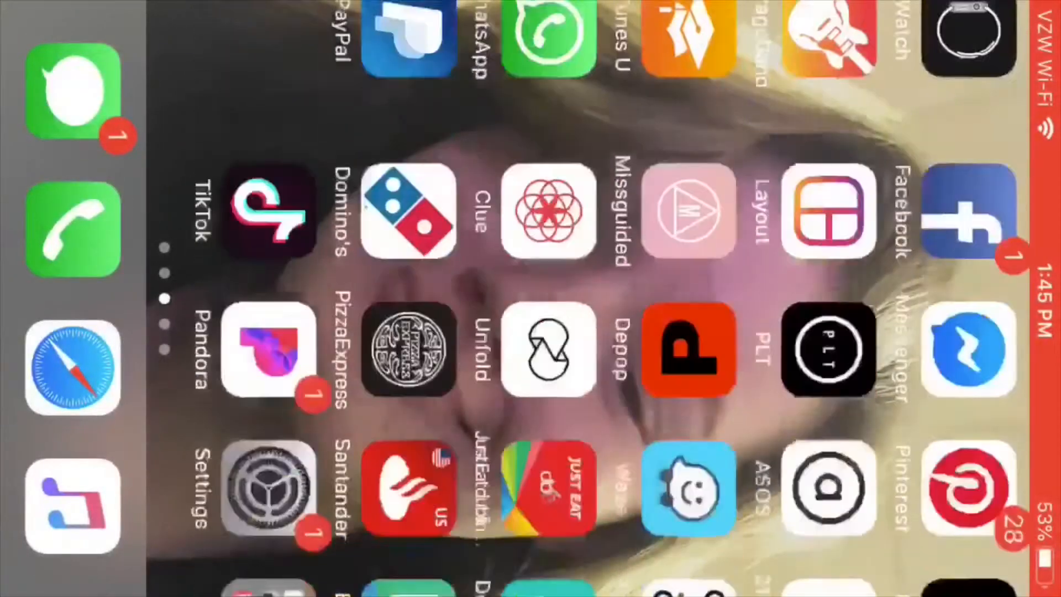
- Swipe back to the second home screen page with the YouTube and Extras folders
scroll("left", 3)
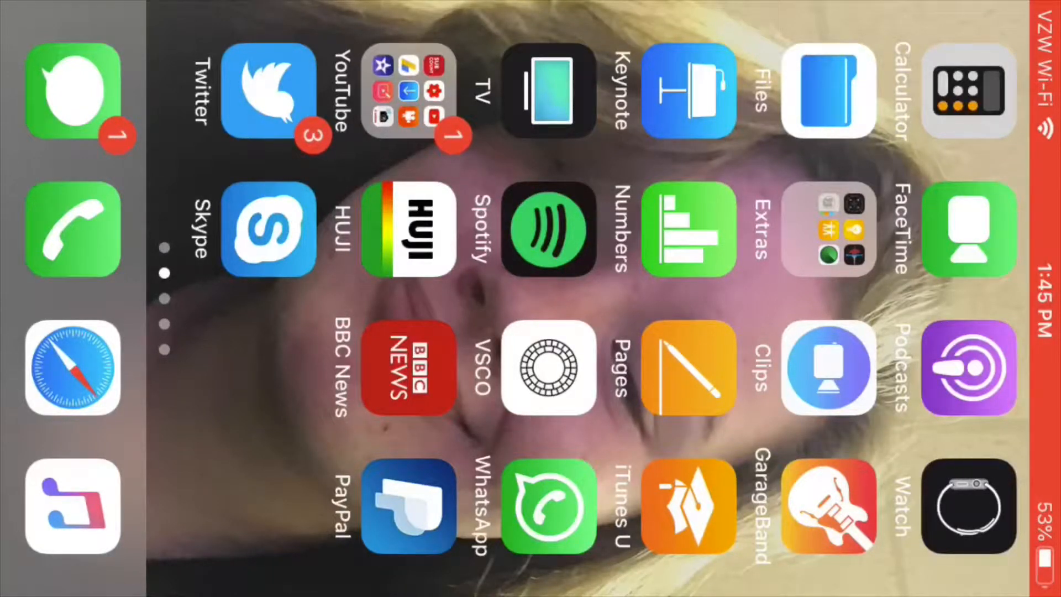
left_click(829, 229)
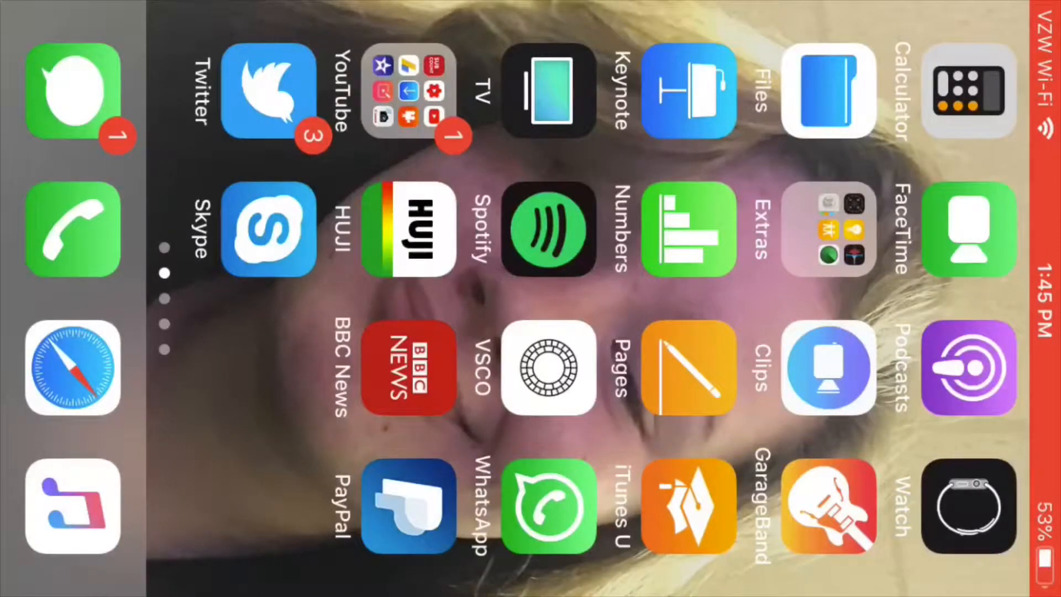
left_click(408, 92)
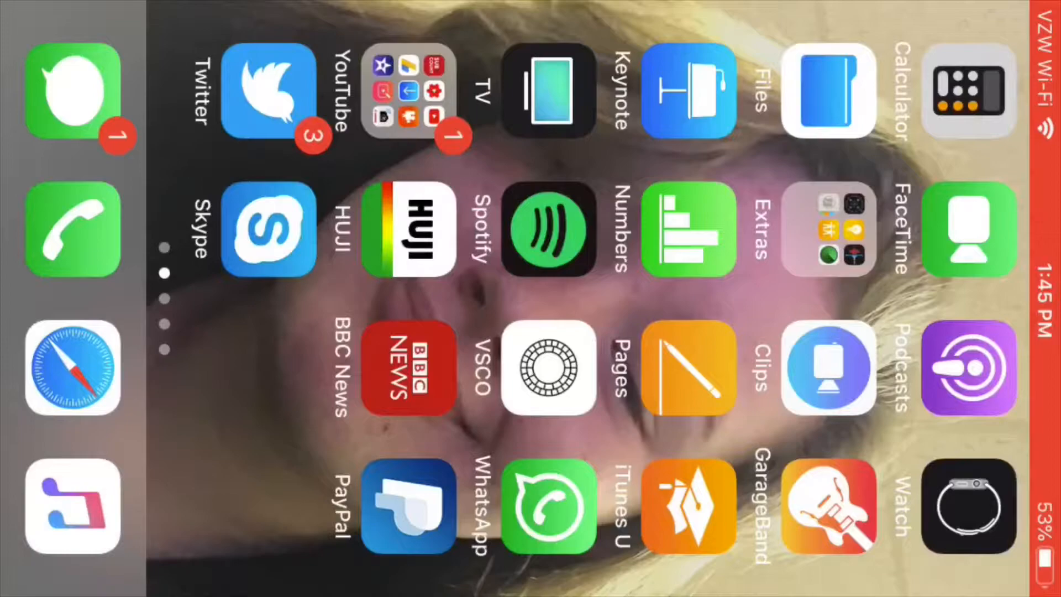
left_click(267, 91)
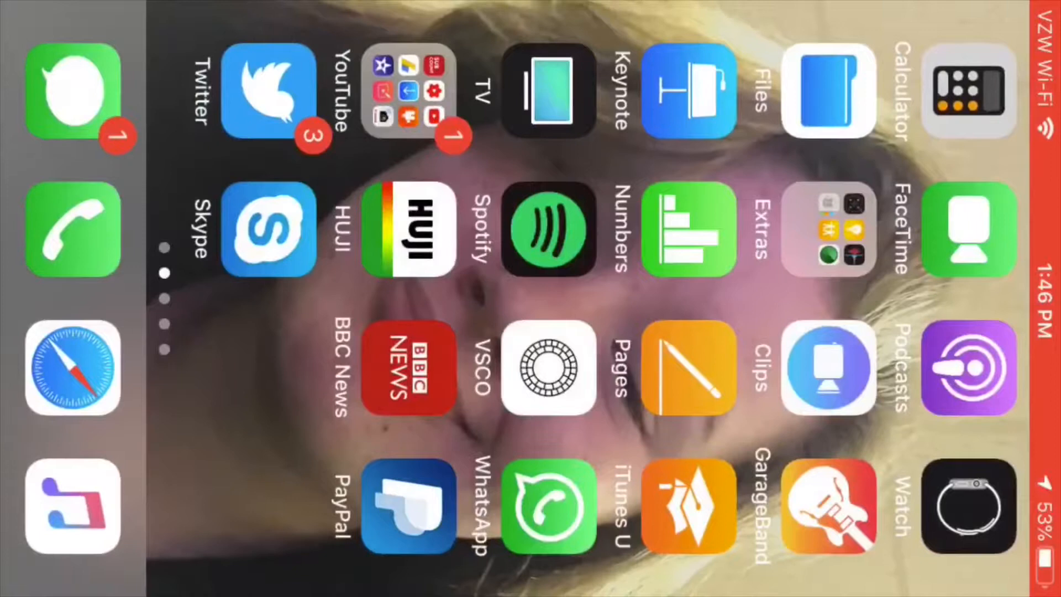
- Swipe to the third home screen page showing TikTok, Domino's, Facebook and Netflix
scroll("left", 3)
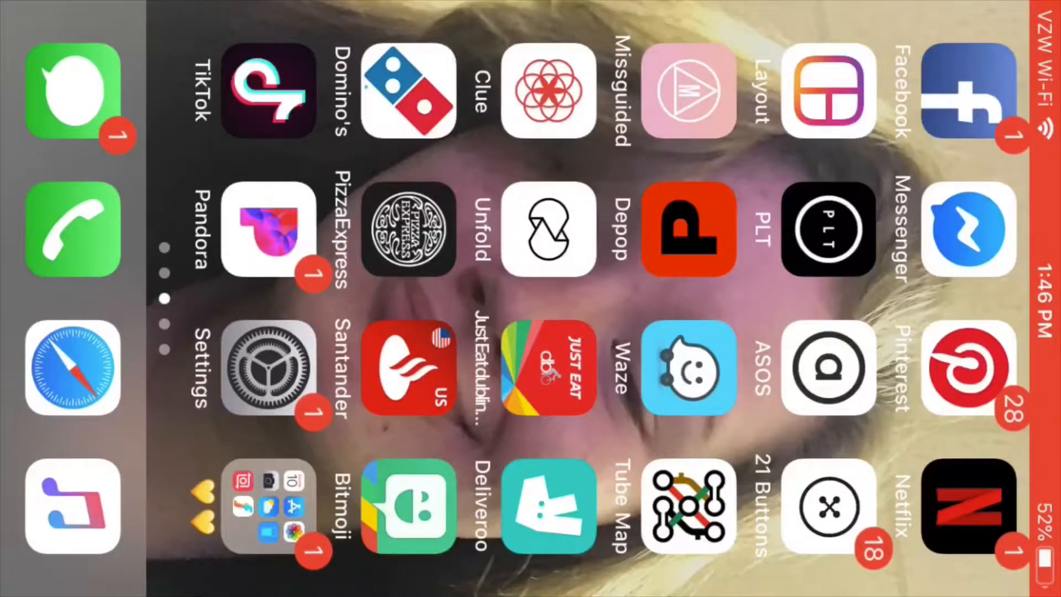
left_click(268, 506)
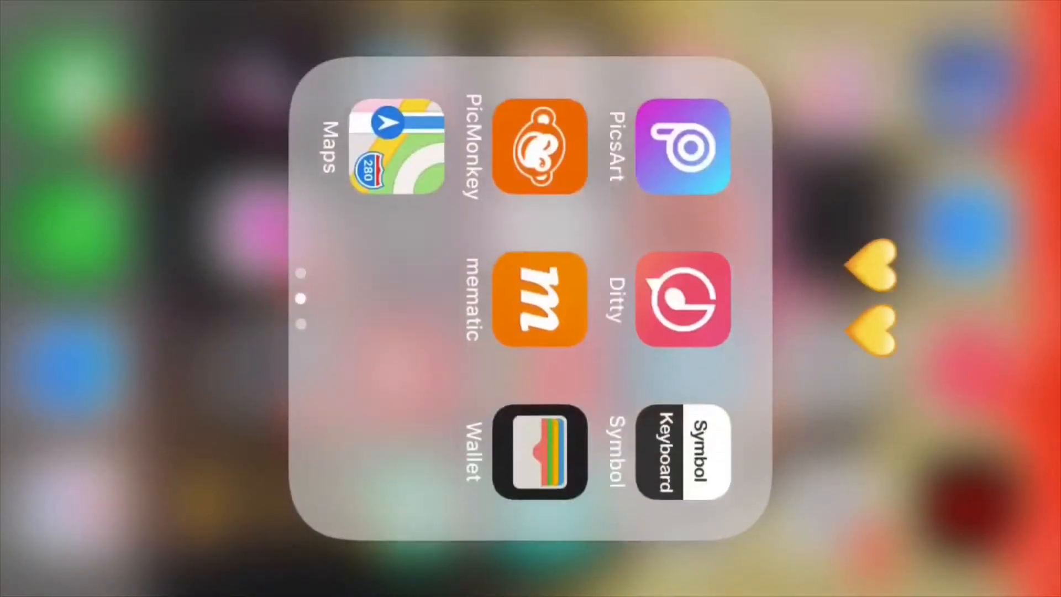
scroll("down", 3)
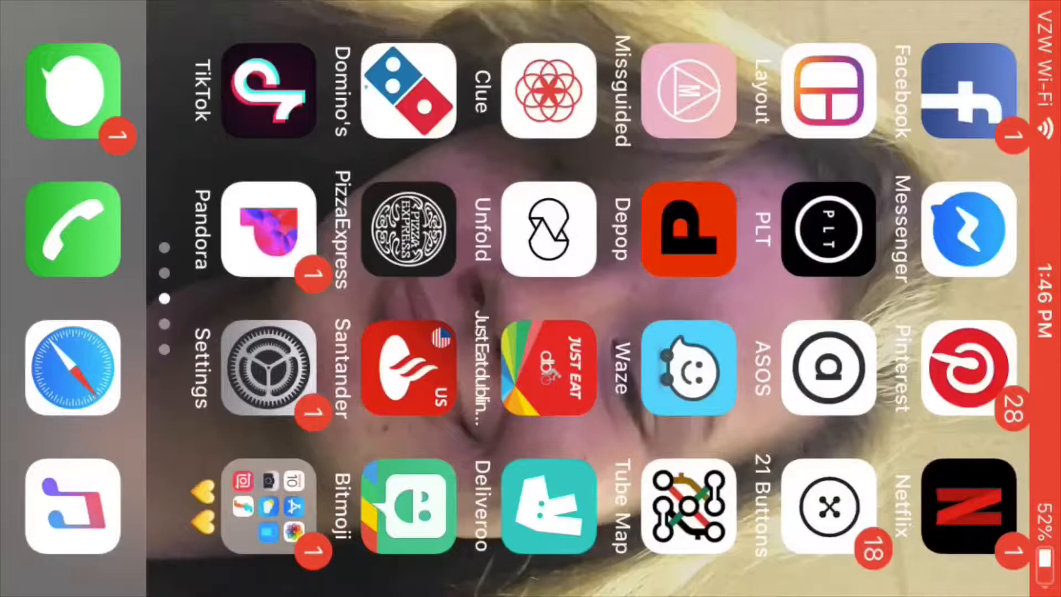
- Swipe to the fourth home screen page showing eBay, Uber, Amazon and Flo
scroll("left", 3)
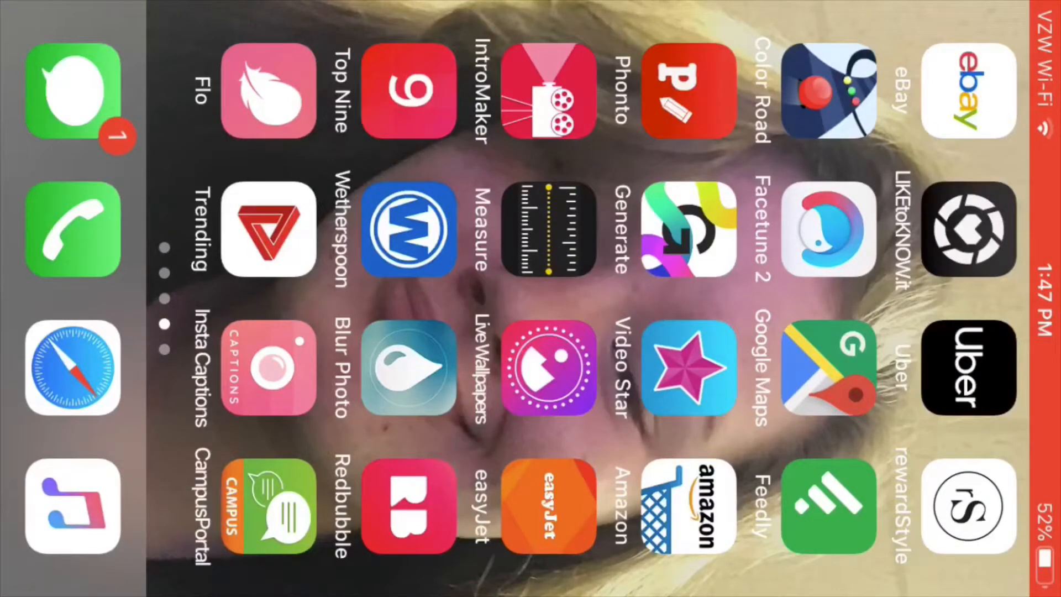
- Swipe to the fifth page showing Candy Crush, Instagram, Classroom and Wayfair
scroll("down", 3)
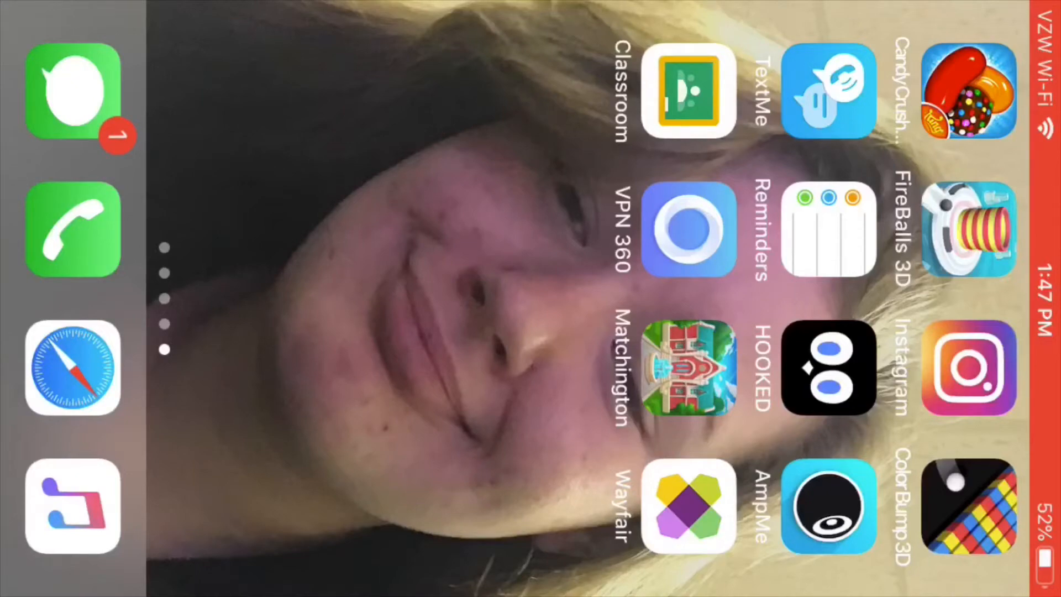
scroll("down", 3)
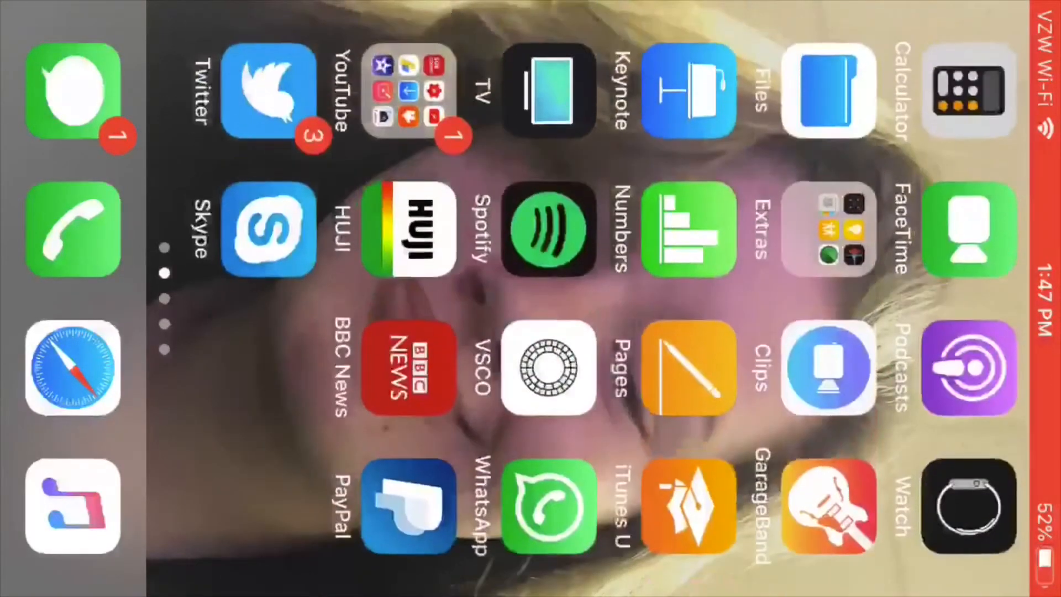
scroll("left", 3)
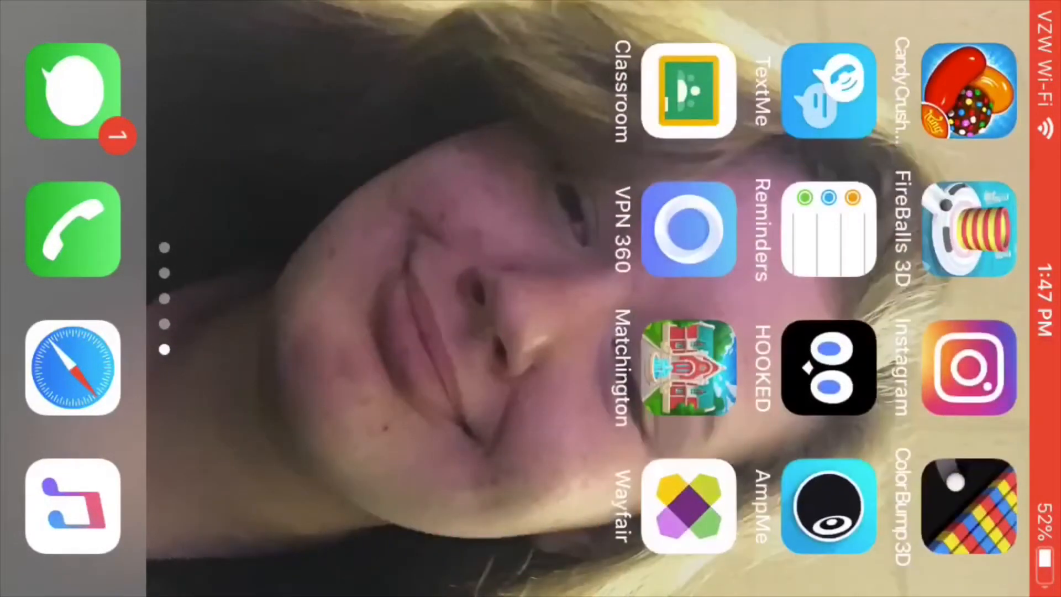
scroll("left", 3)
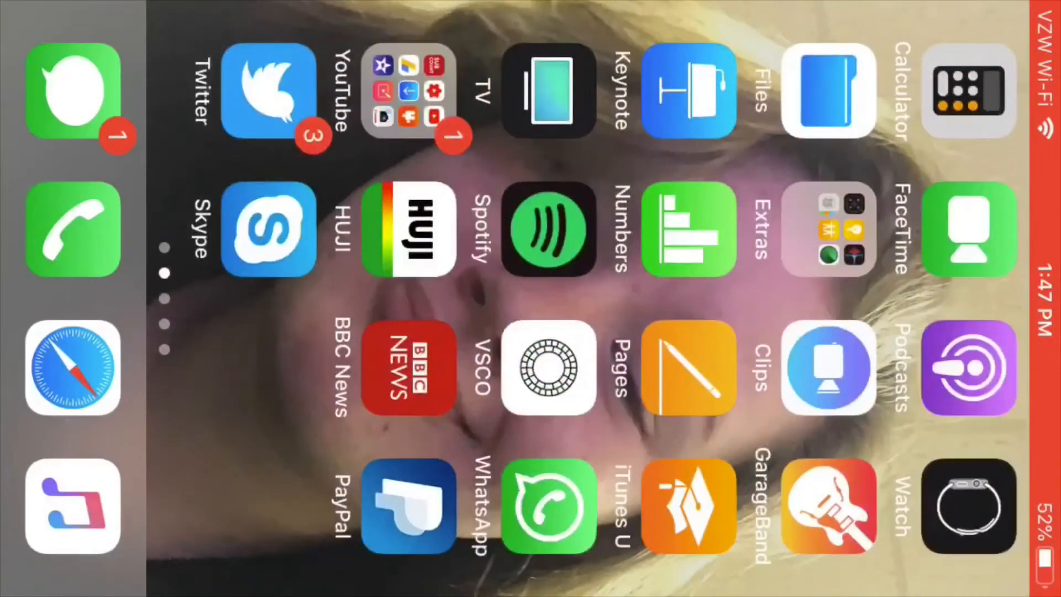
scroll("left", 3)
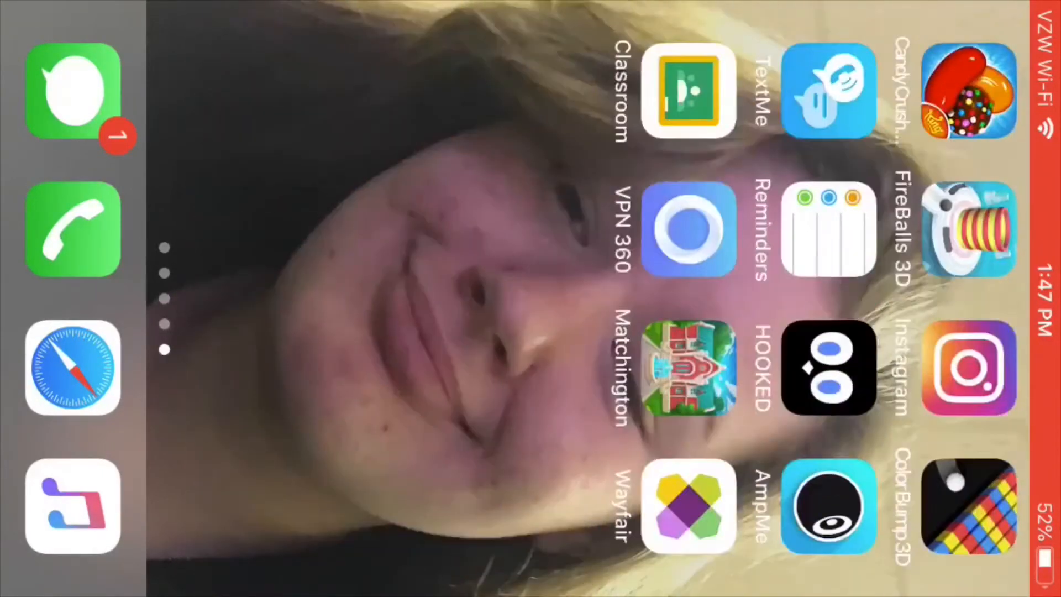